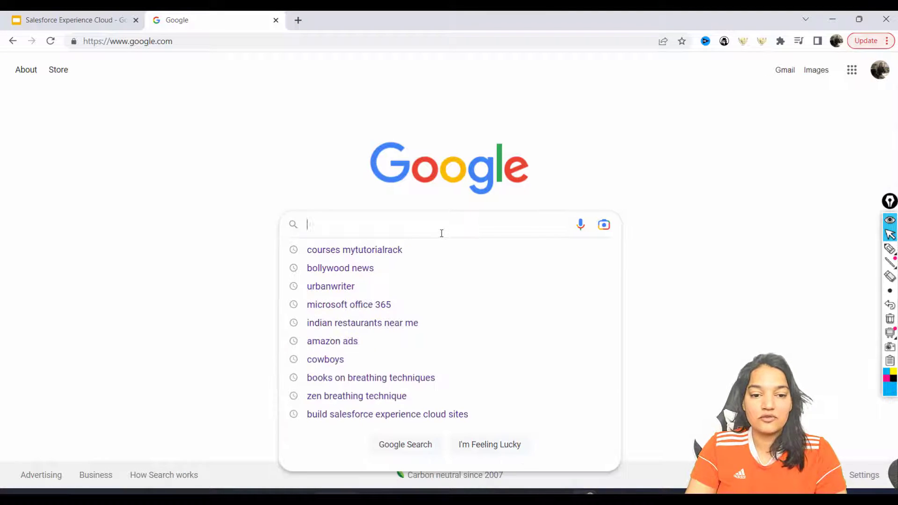
Step: Search Google for 'salesforce developer account sign up' via the suggestion
text(salesforce devel)
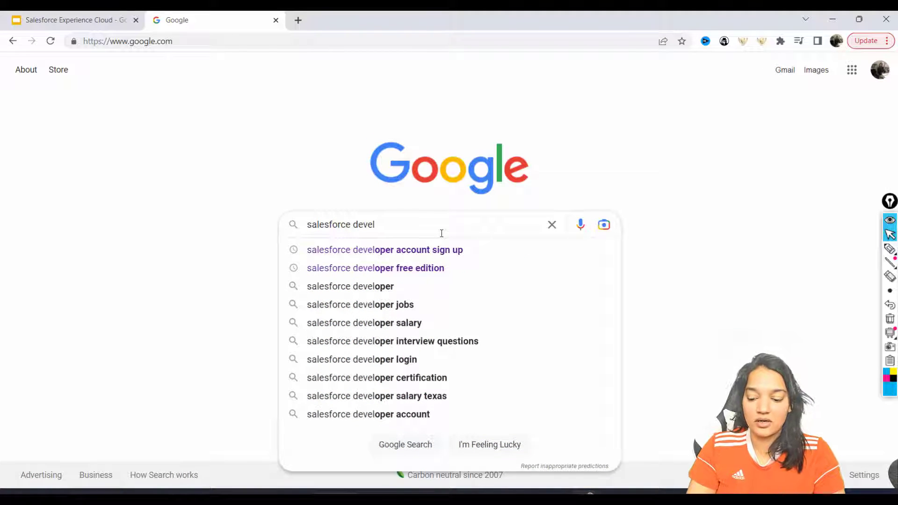
click(384, 249)
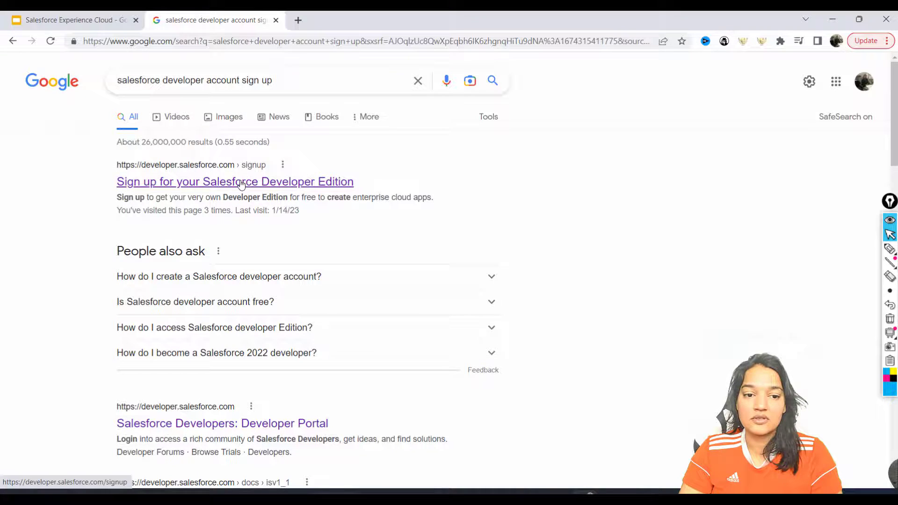
Step: On the Developer Edition signup page, use the saved email, role Developer and company Mytutorialrack
click(235, 182)
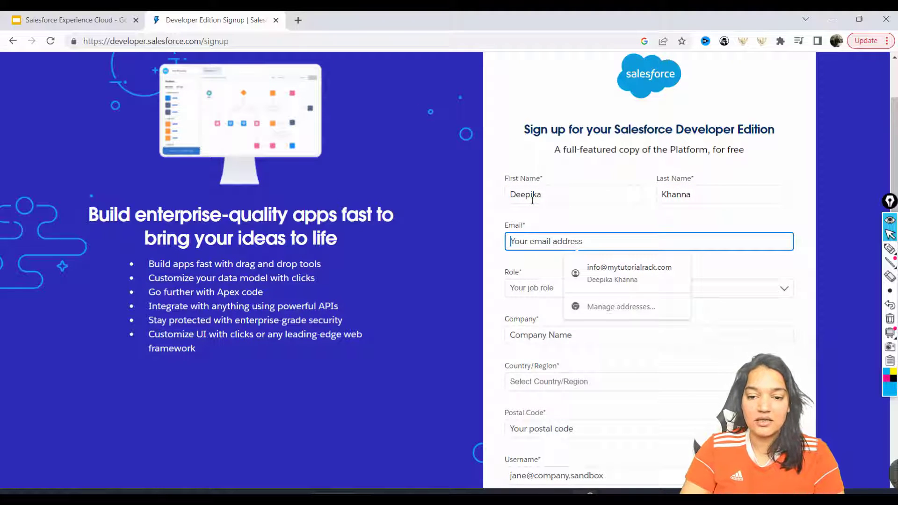
click(647, 287)
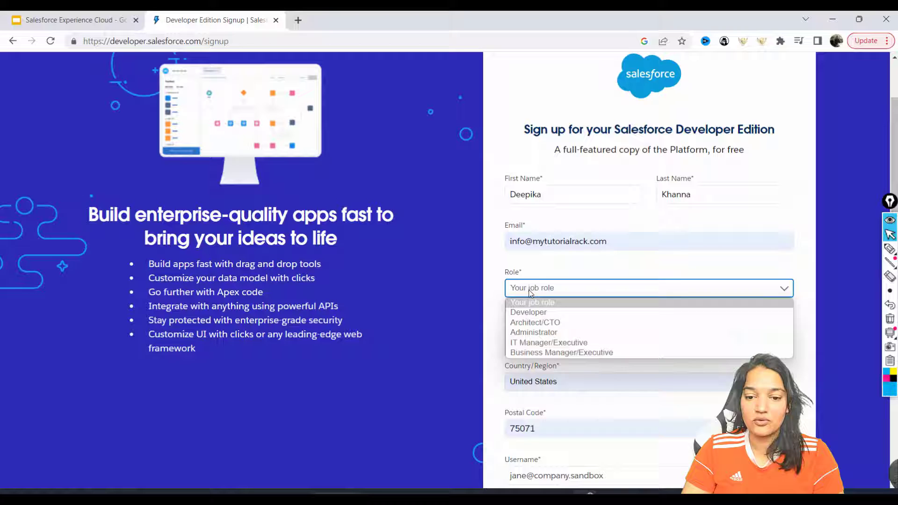
click(528, 312)
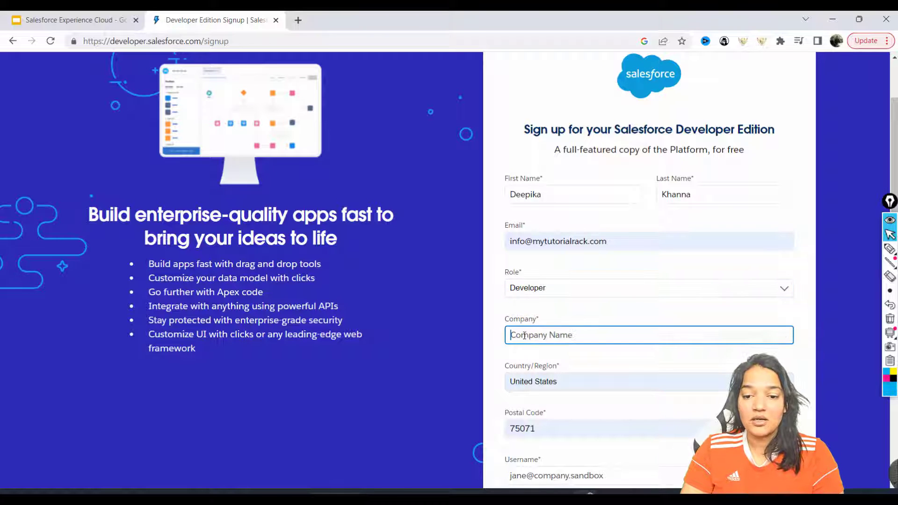
text(Myt)
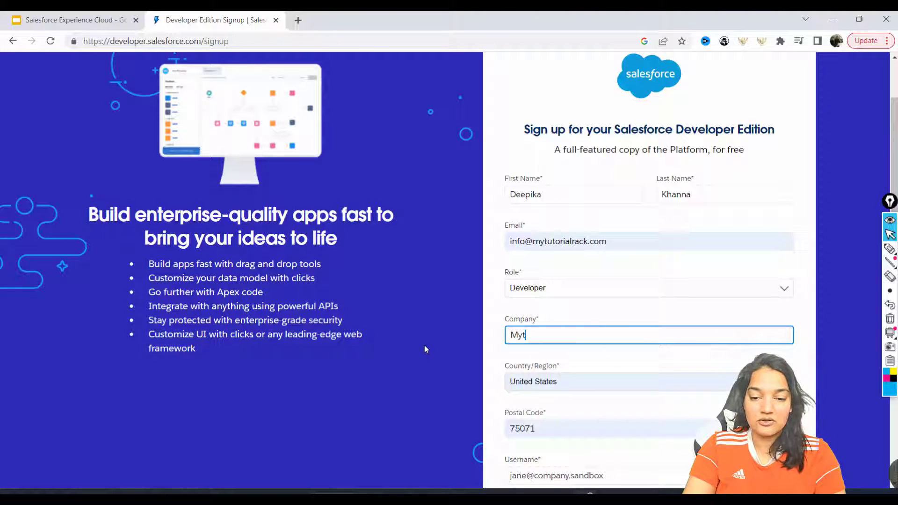
text(utorialrack)
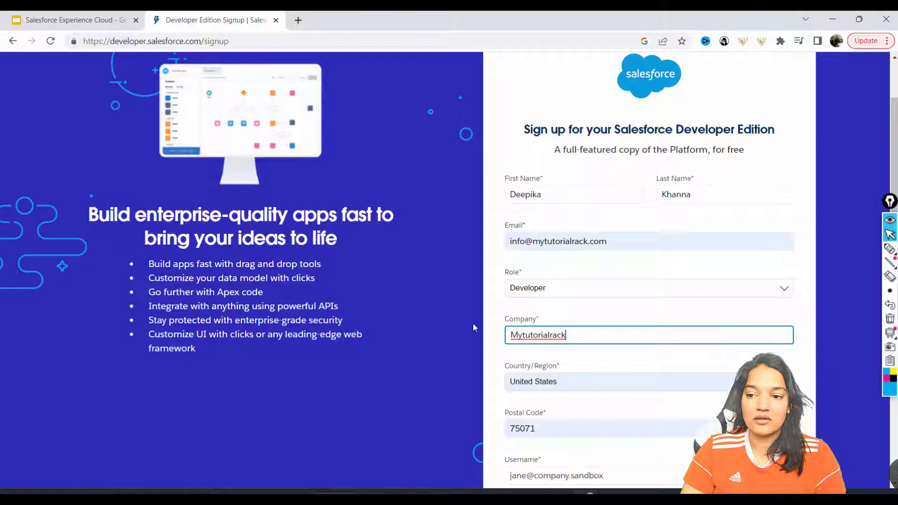
scroll(down, 3)
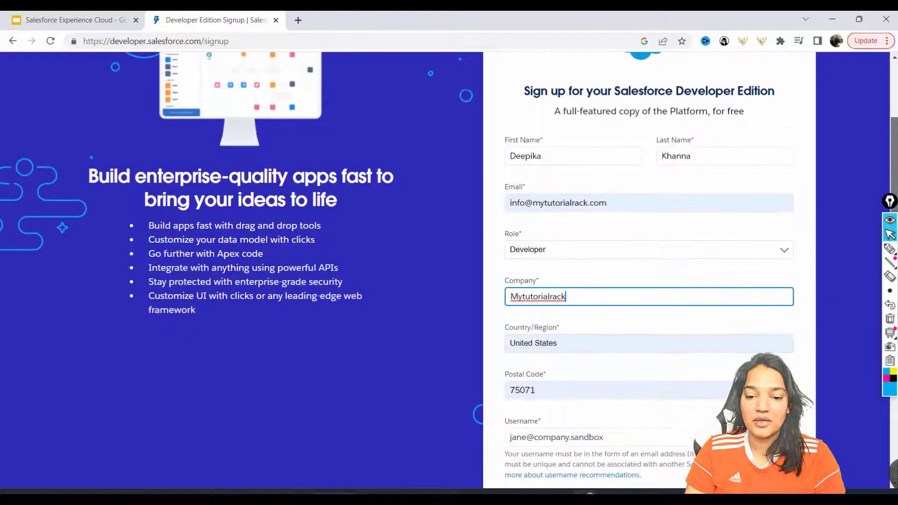
click(647, 289)
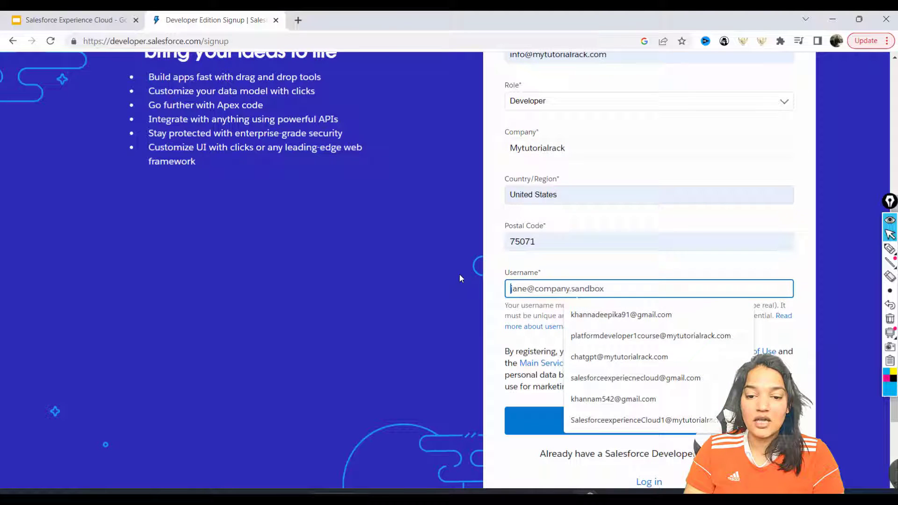
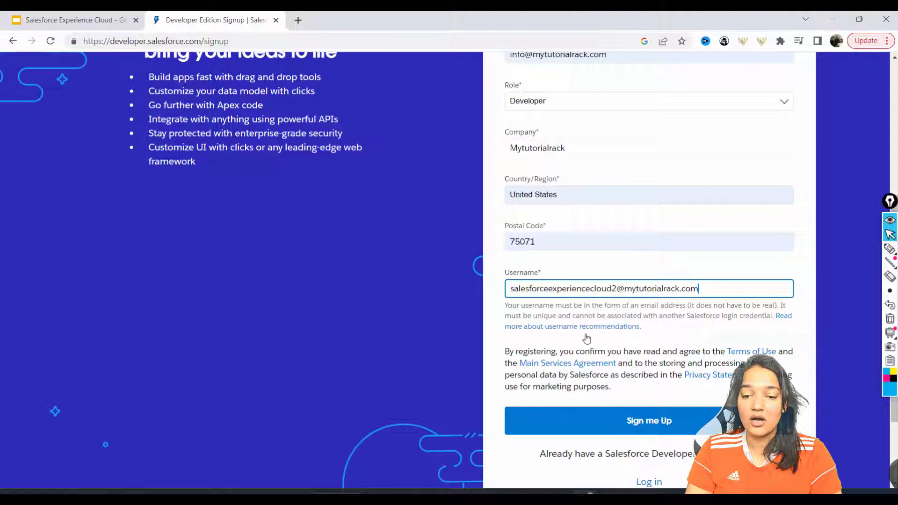
triple_click(603, 288)
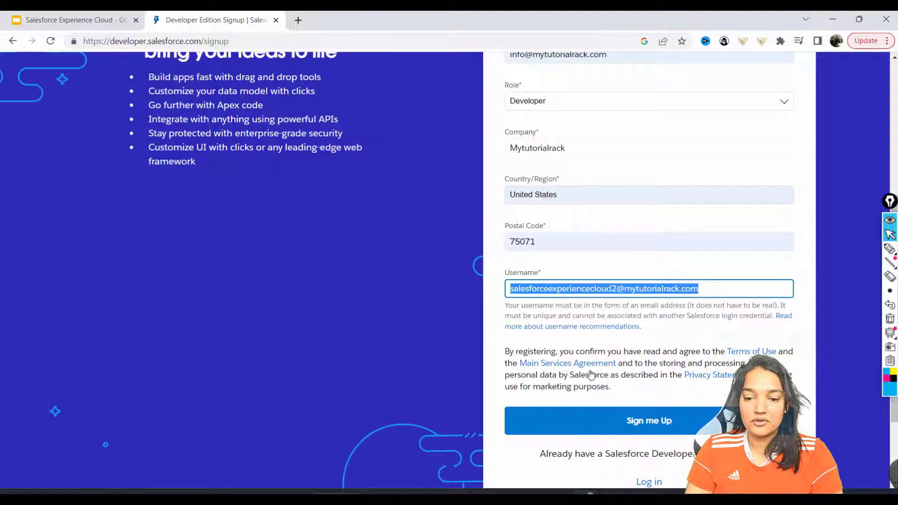
click(648, 420)
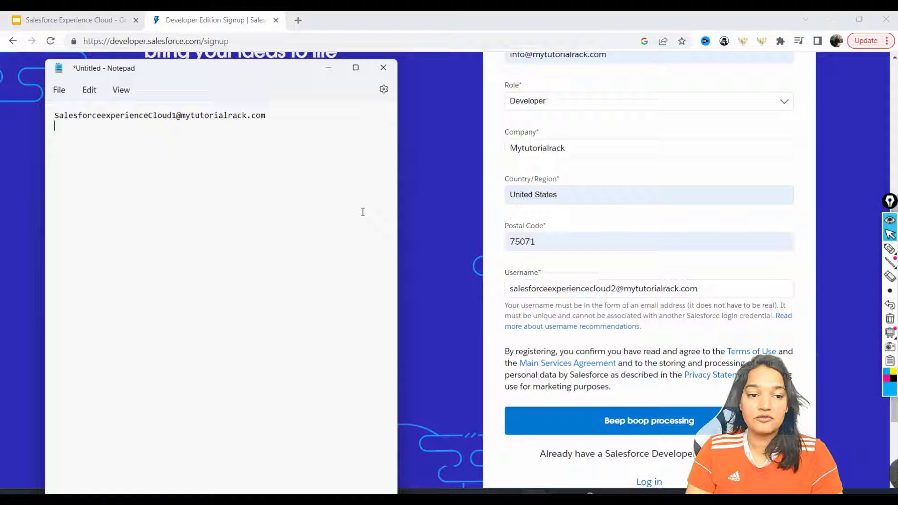
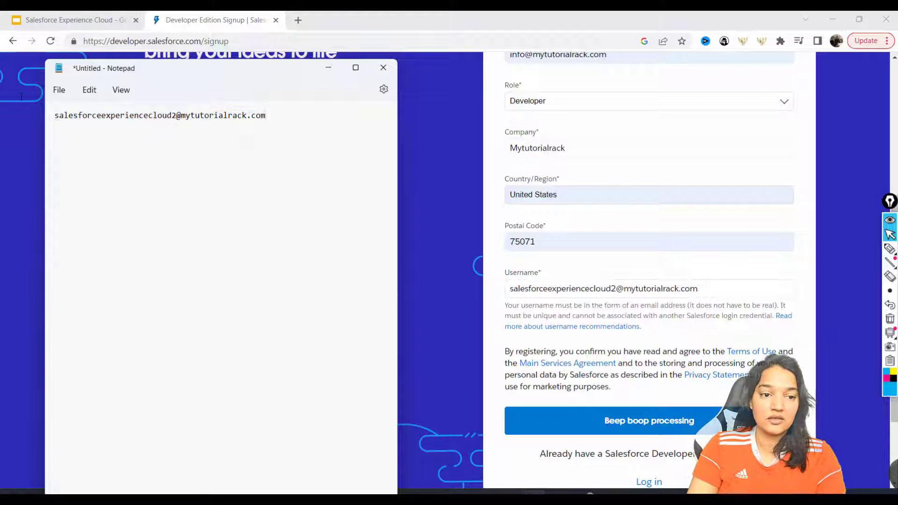
click(382, 67)
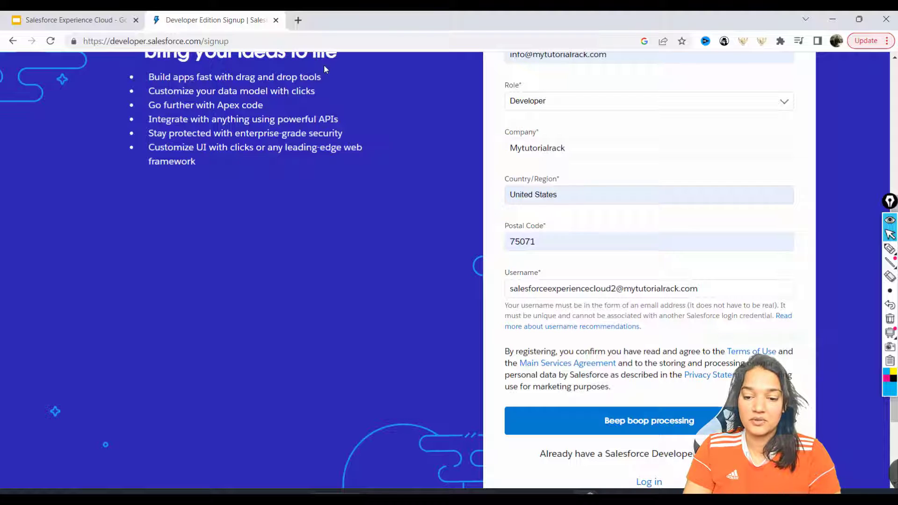
Step: Reach the 'Almost there' confirmation and search Google for Microsoft Office 365 in a new tab
click(648, 420)
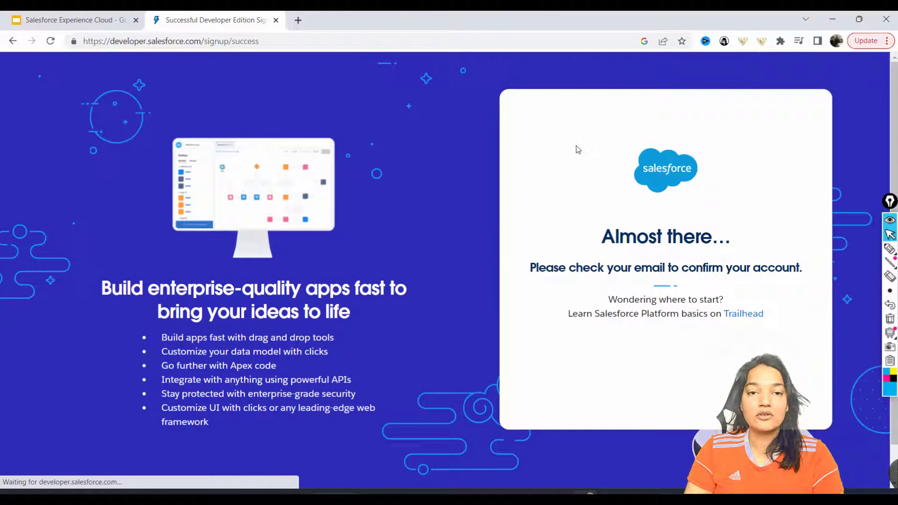
double_click(656, 236)
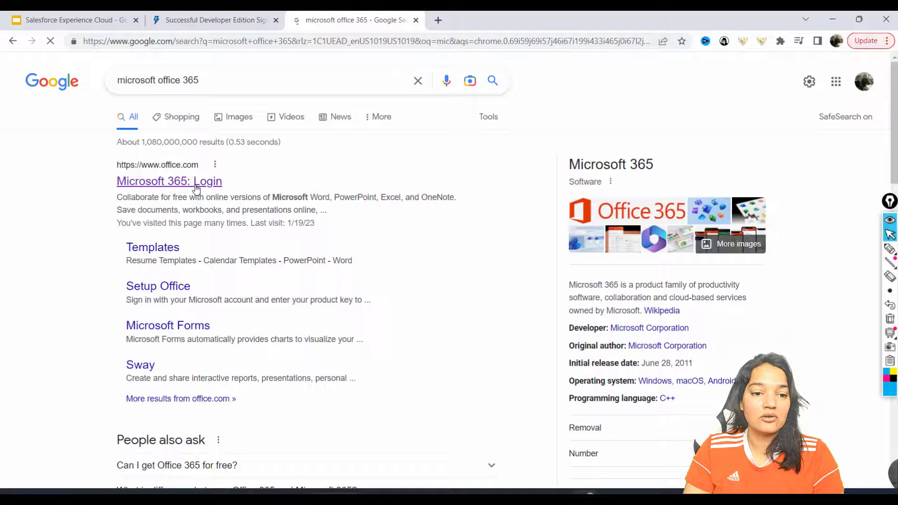
Step: Log into Outlook, dismiss the automatic replies notice, and use the Salesforce email's Verify Account link
click(169, 181)
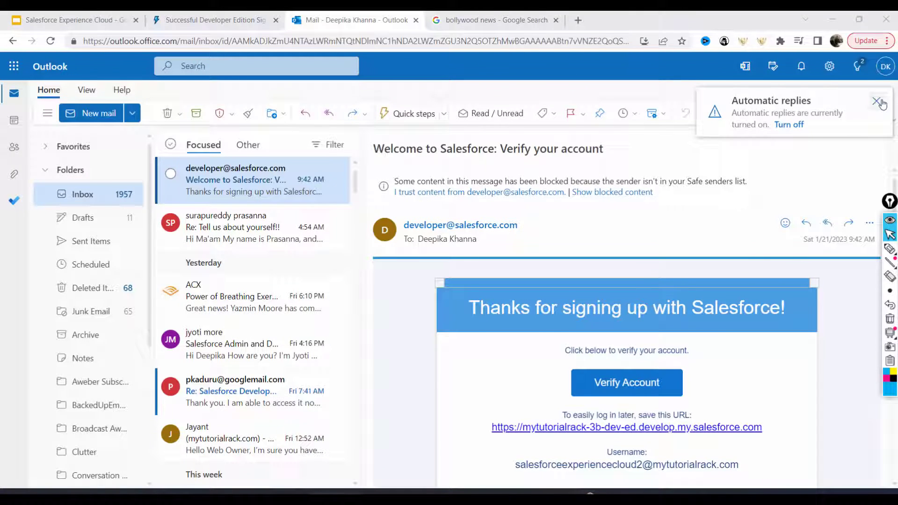
click(881, 102)
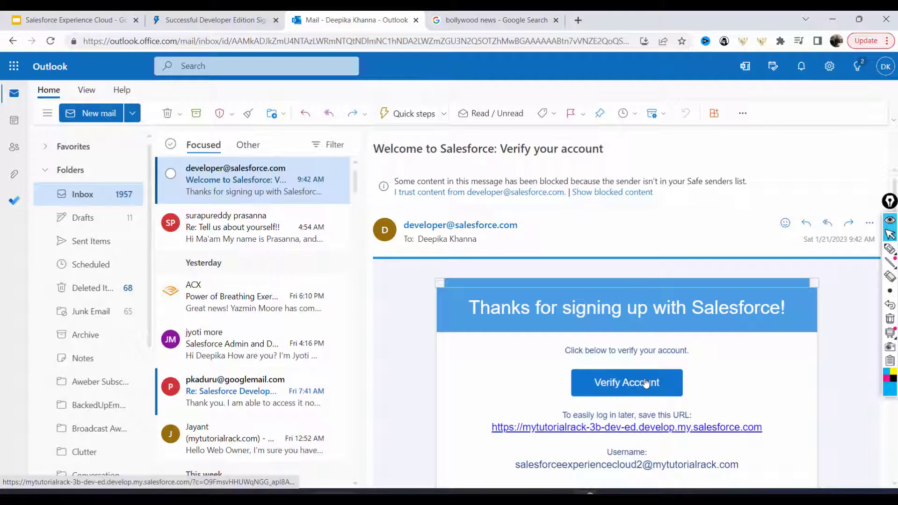
mouse_move(741, 474)
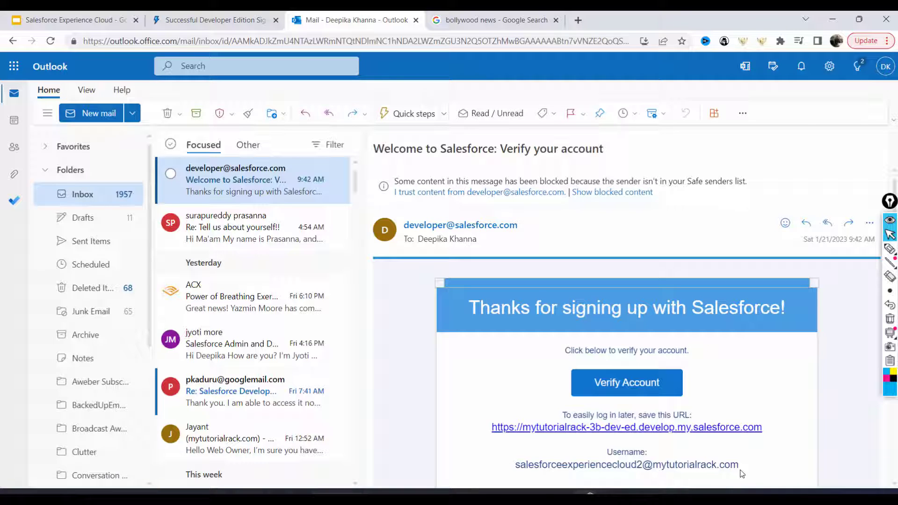
click(555, 20)
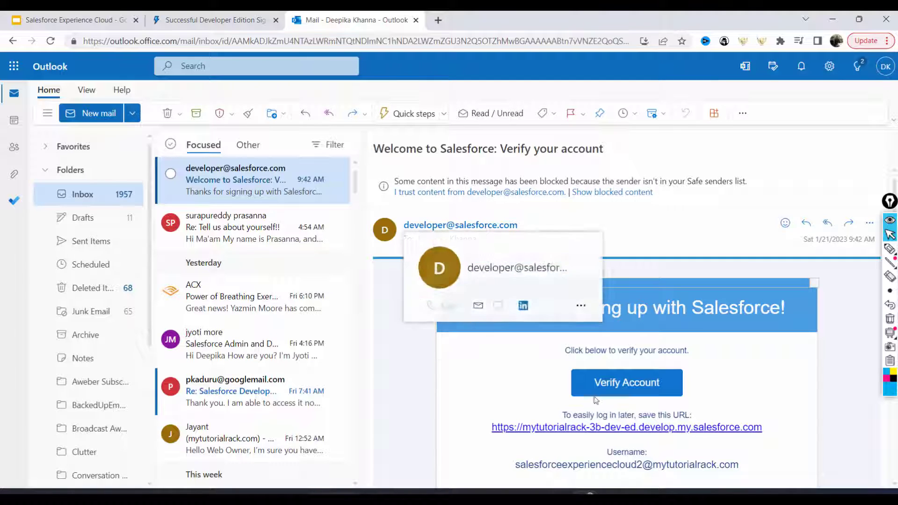
click(626, 382)
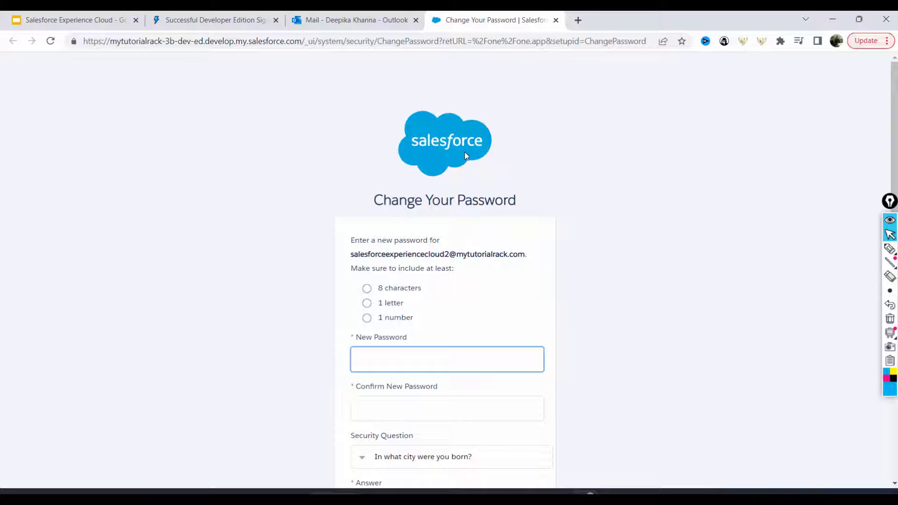
text(•)
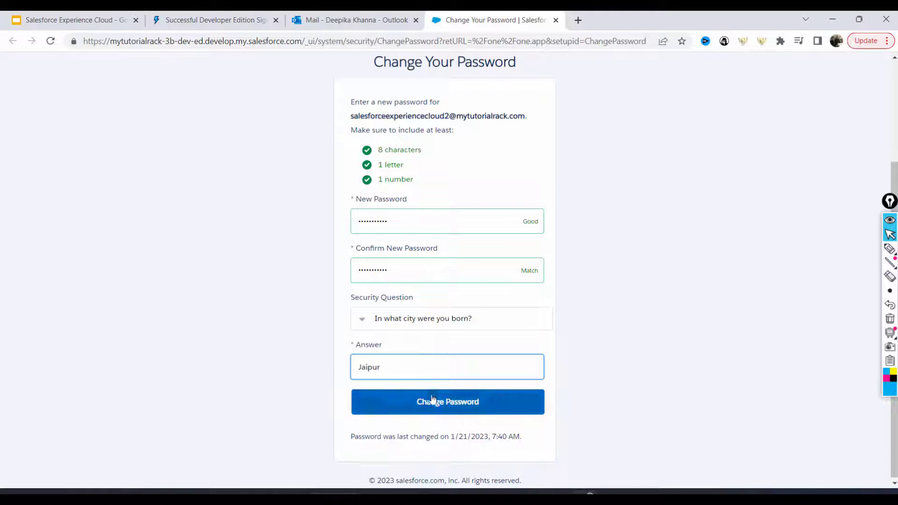
click(447, 401)
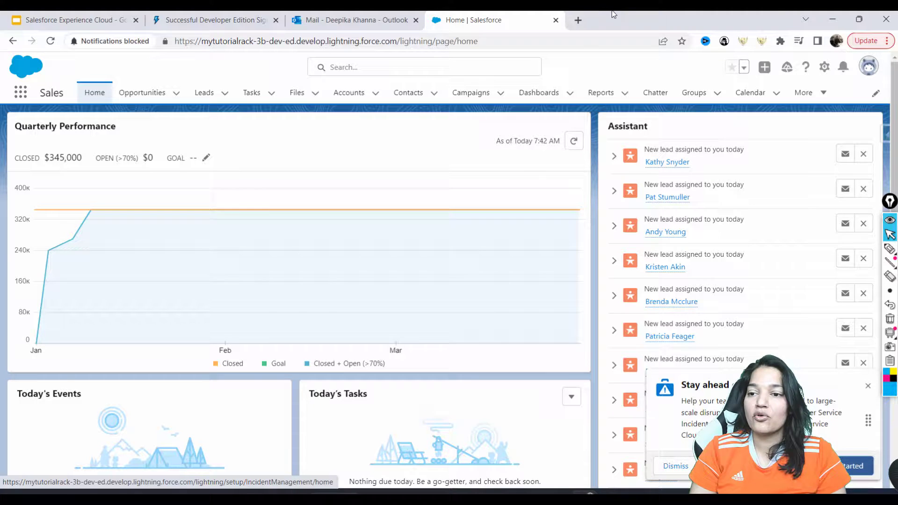
mouse_move(554, 290)
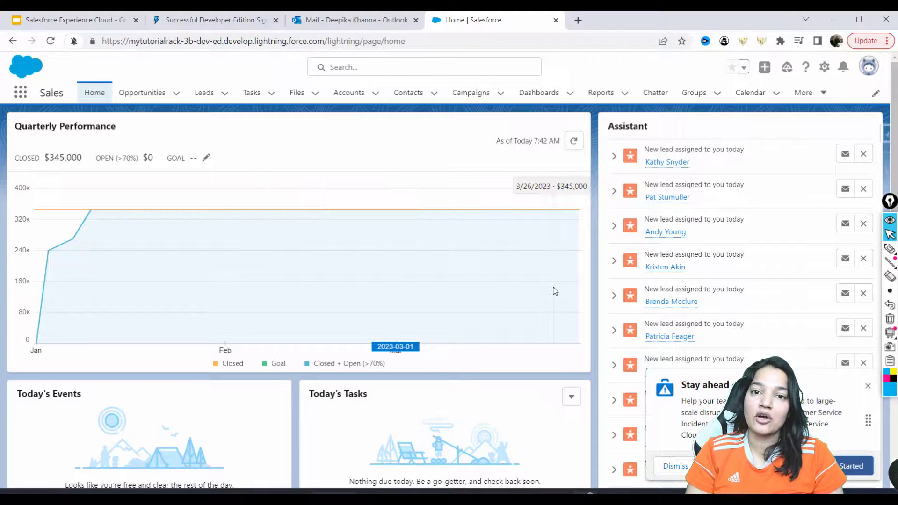